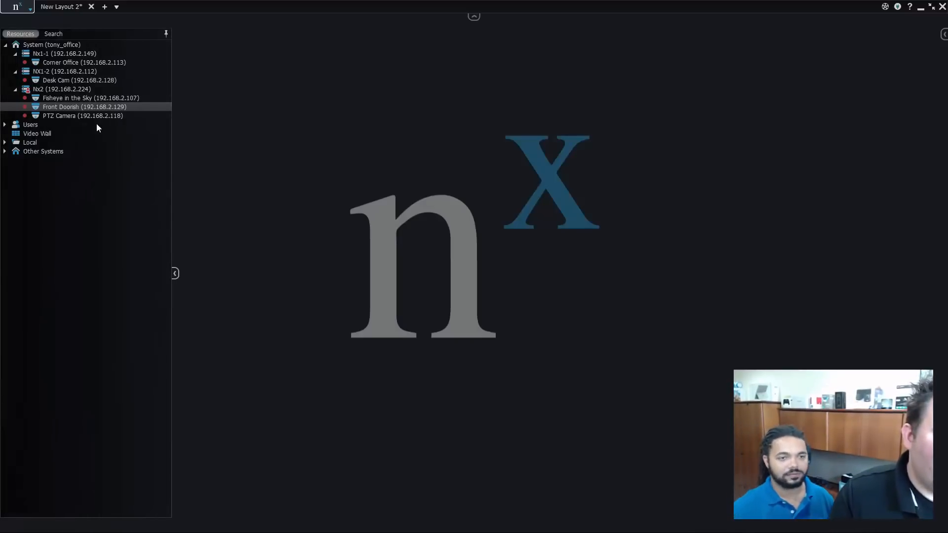
- Add the Front Doorish camera to New Layout 2 beside the PTZ Camera live view
double_click(70, 115)
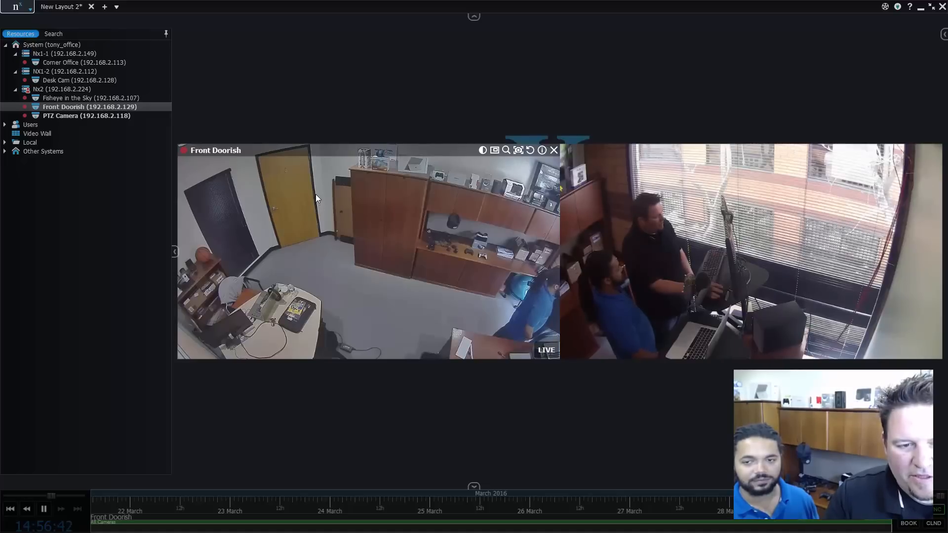
mouse_move(364, 248)
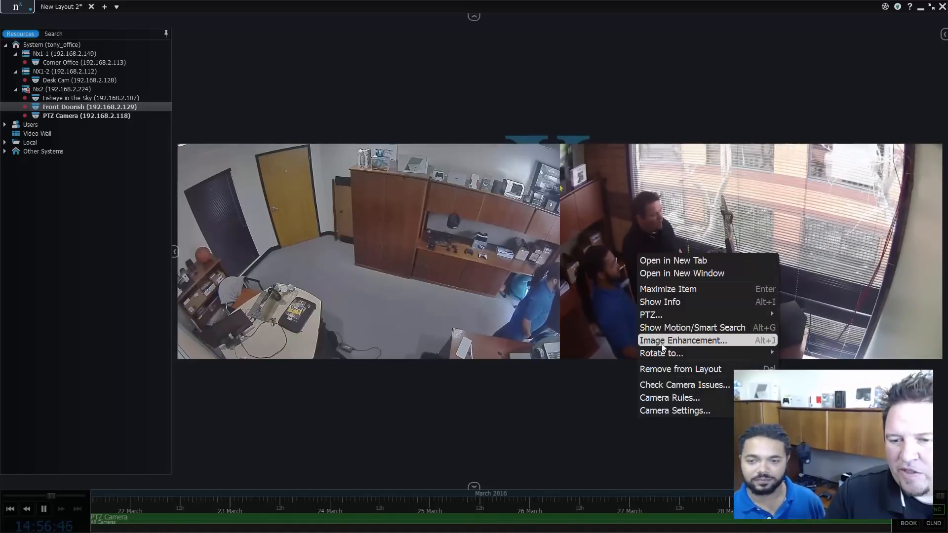
mouse_move(651, 314)
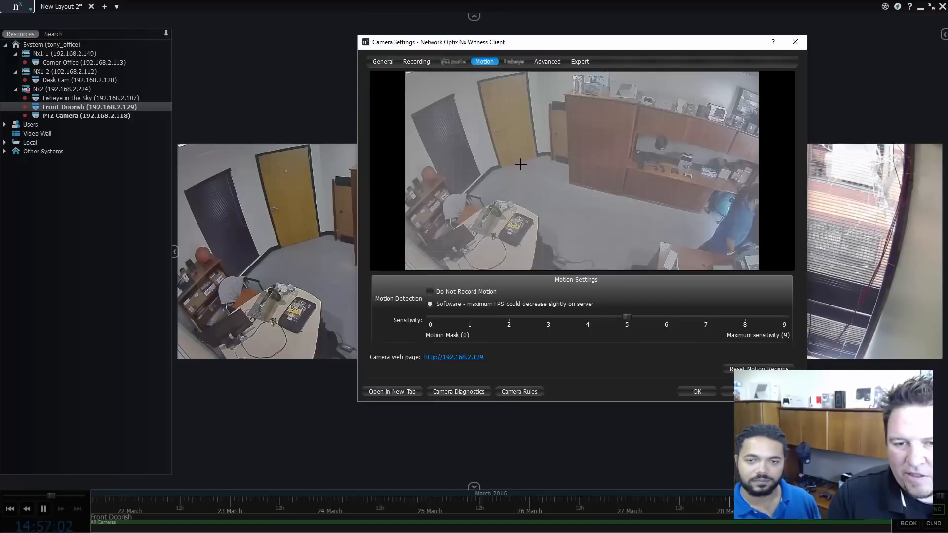
mouse_move(499, 165)
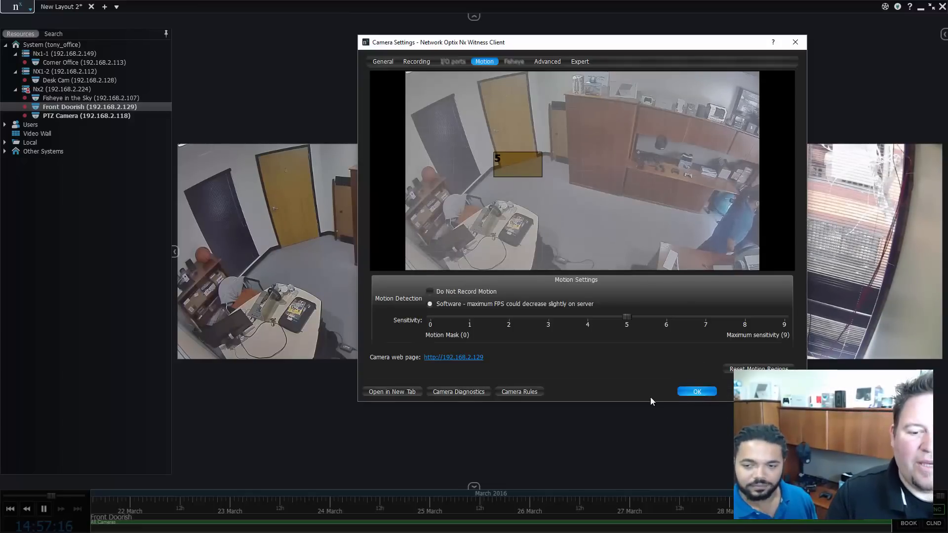
- Create a Camera Rule: Motion on Camera from Front Doorish, action Execute PTZ preset
click(519, 392)
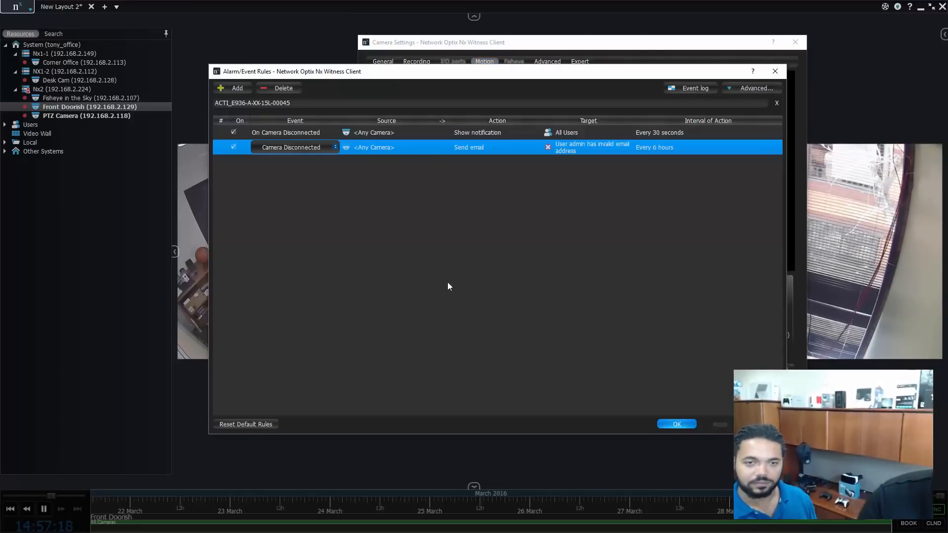
click(231, 88)
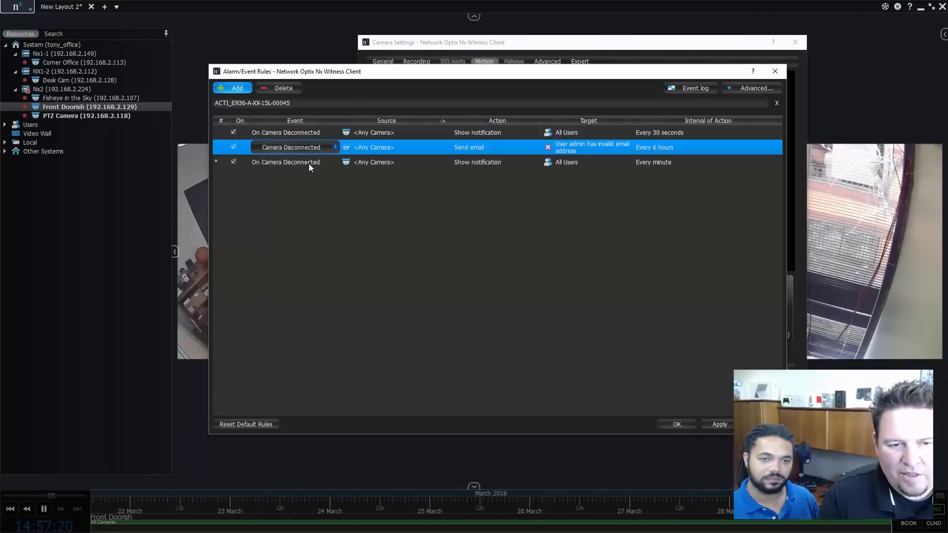
click(295, 161)
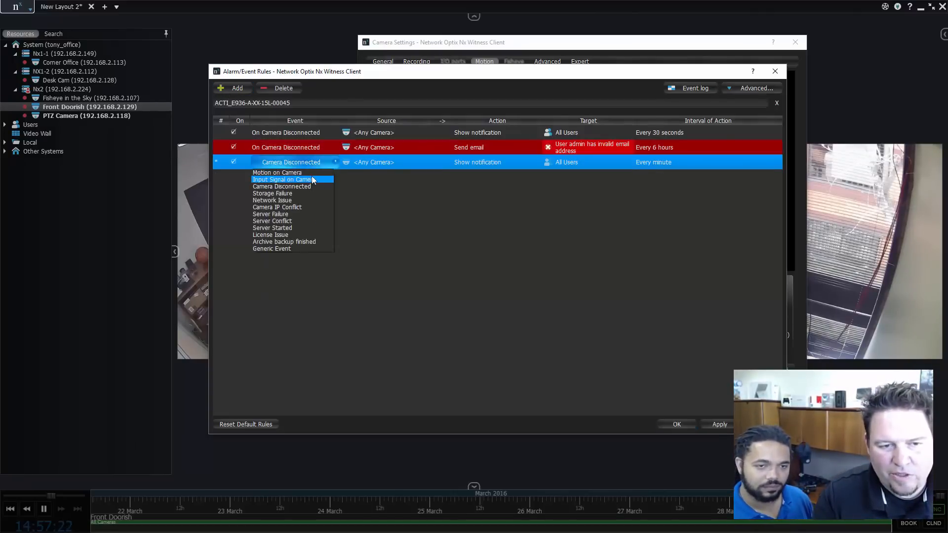
click(277, 172)
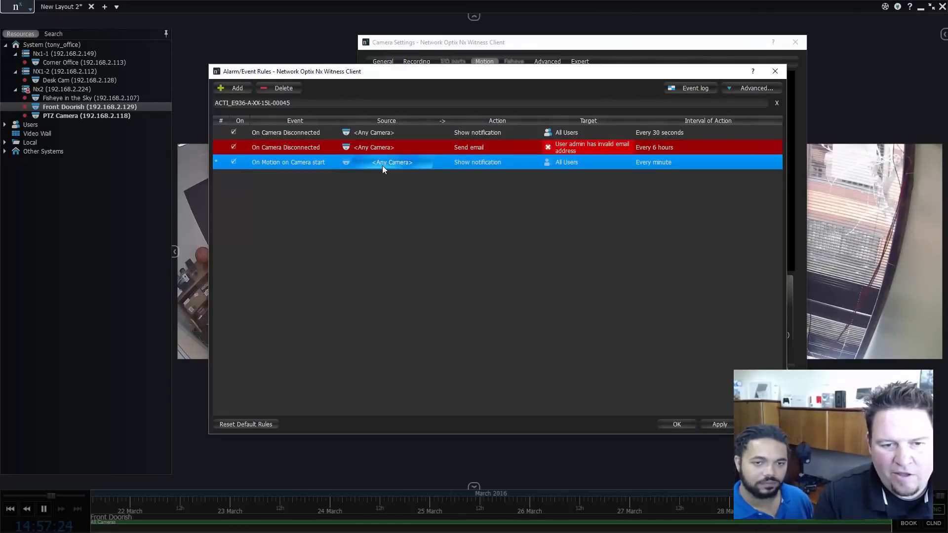
click(390, 162)
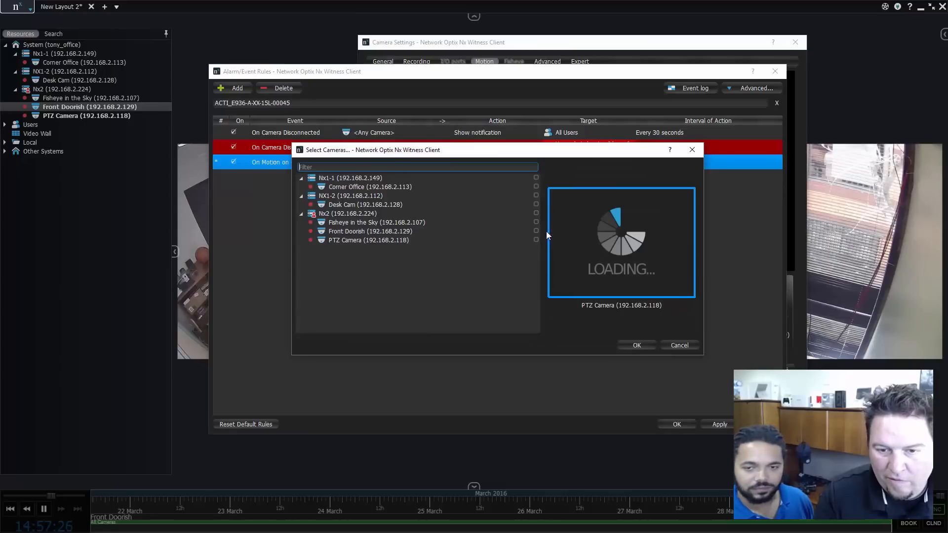
click(536, 231)
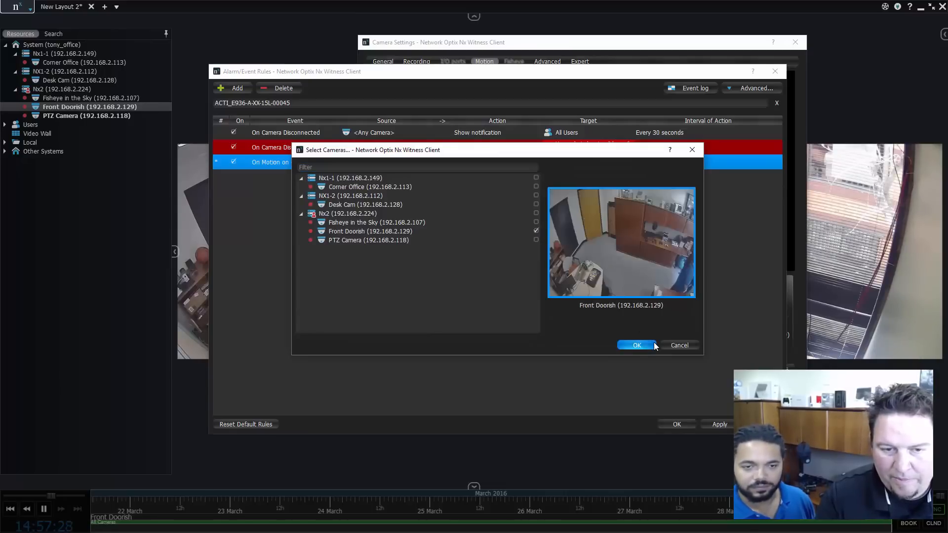
click(636, 345)
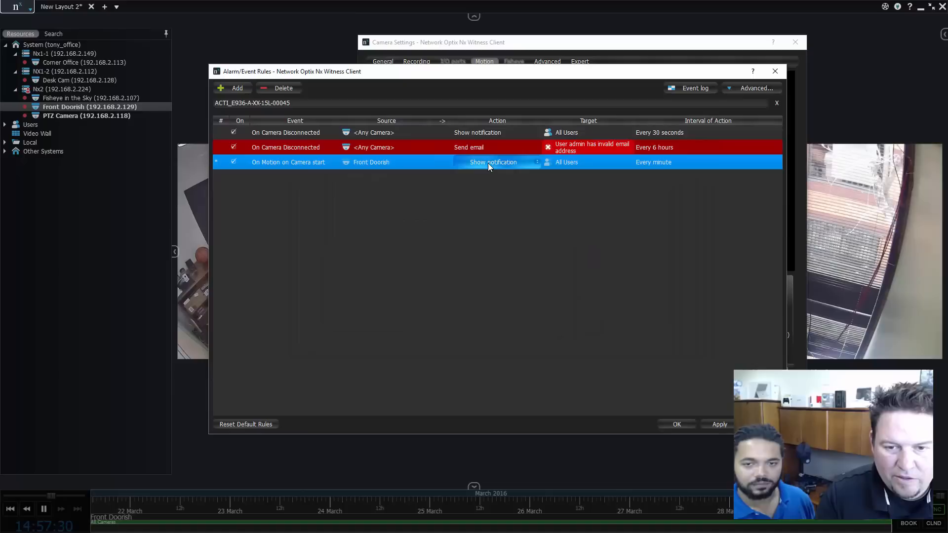
click(493, 162)
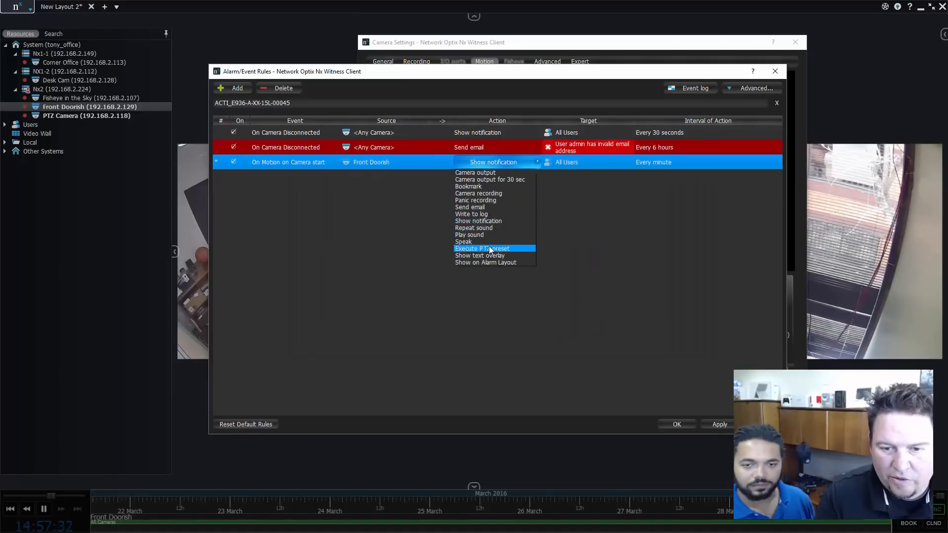
click(482, 248)
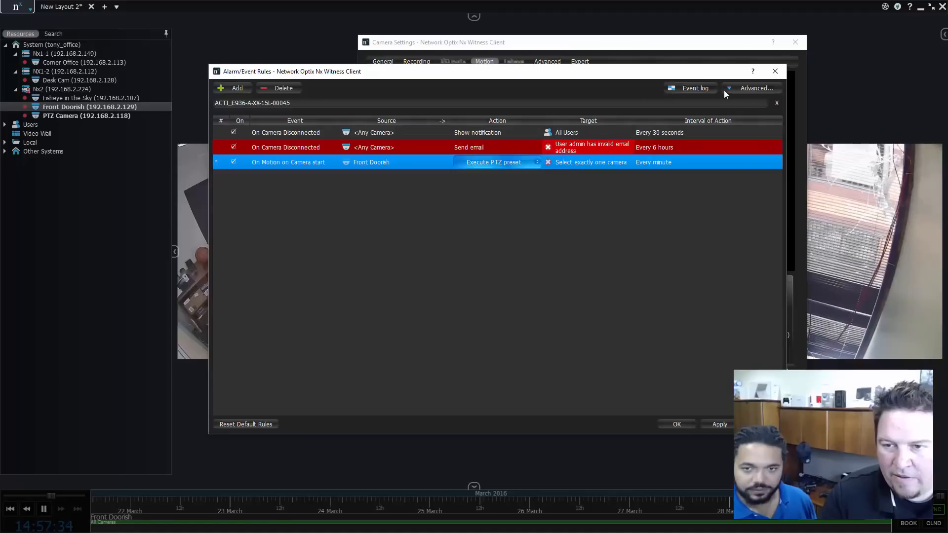
- Target PTZ Camera with the Door preset, at most once every 20 seconds
click(754, 87)
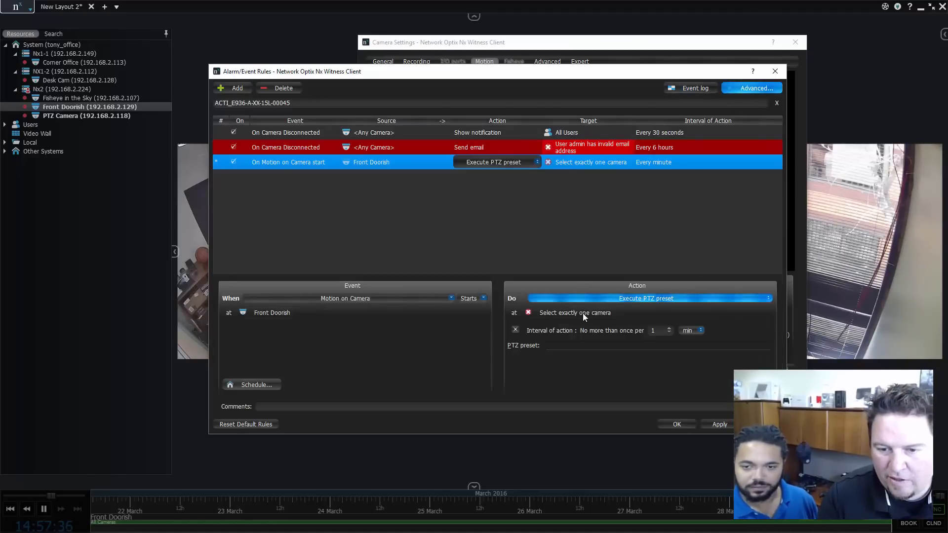
click(575, 312)
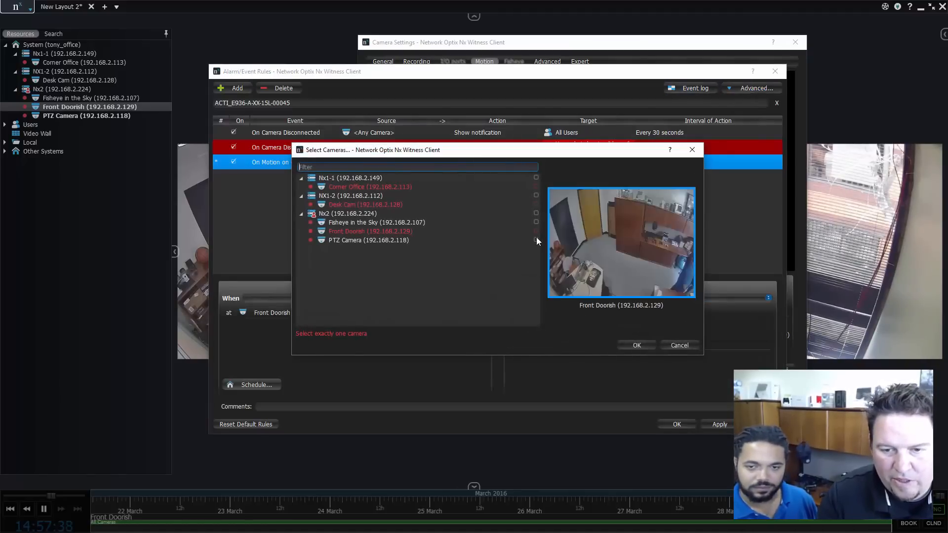
click(535, 239)
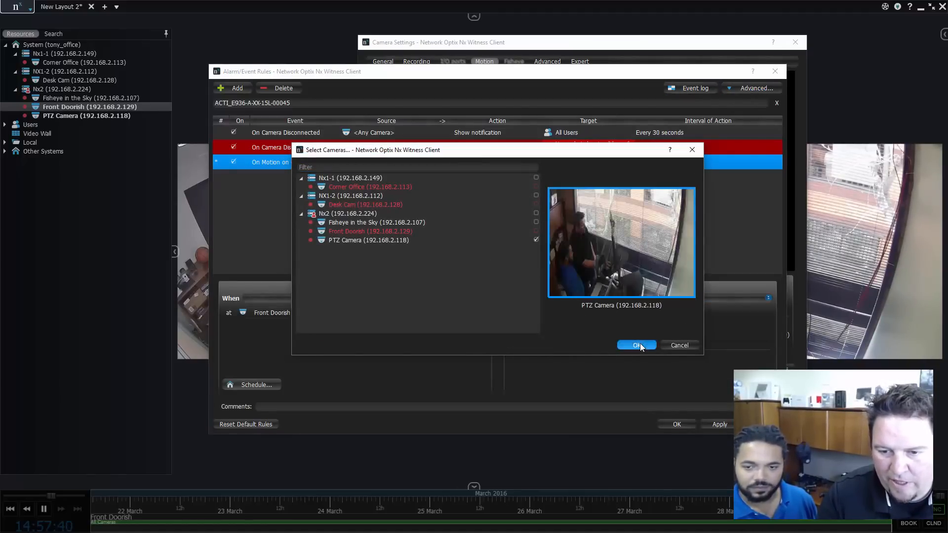
click(636, 345)
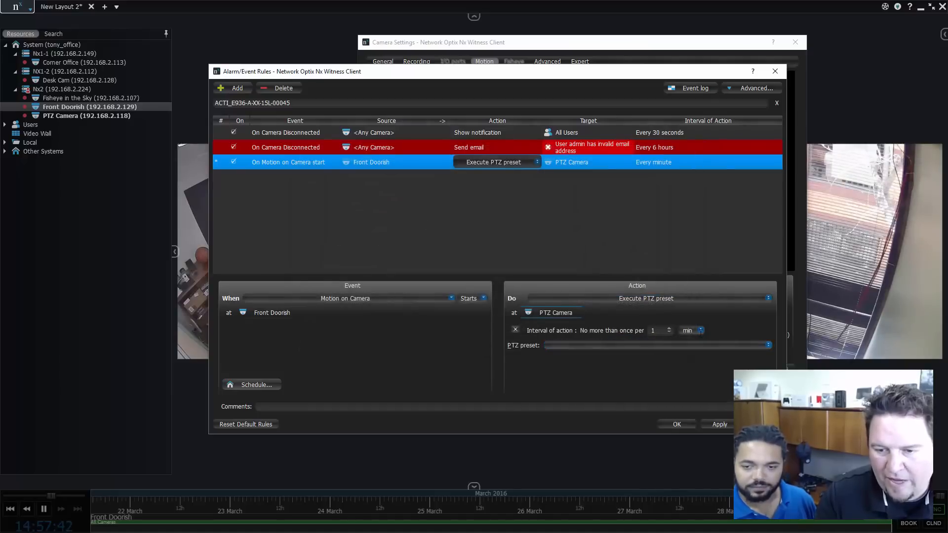
click(690, 330)
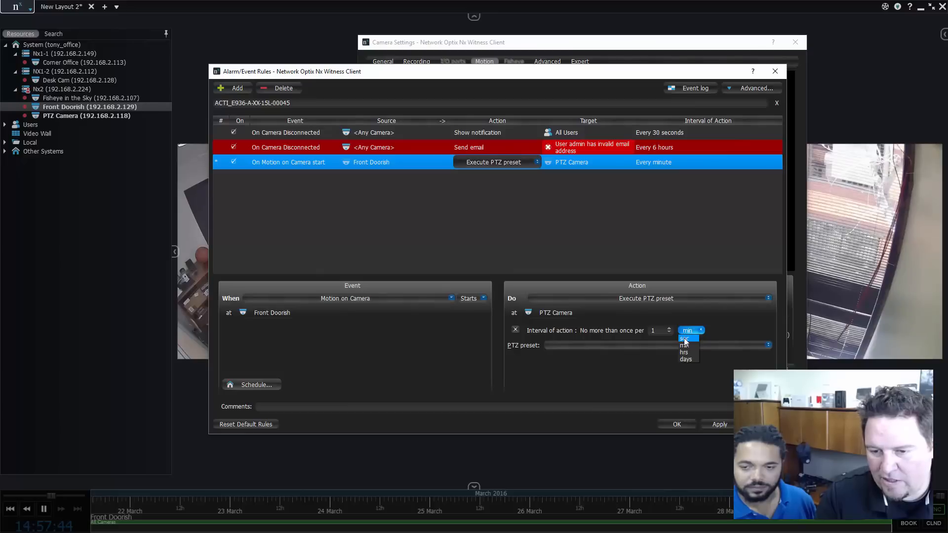
click(684, 339)
text(20)
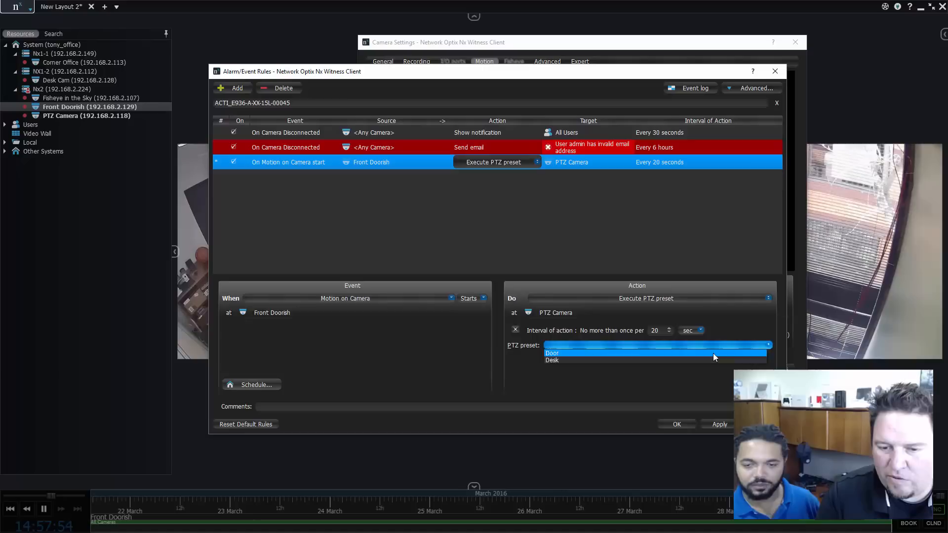
click(551, 353)
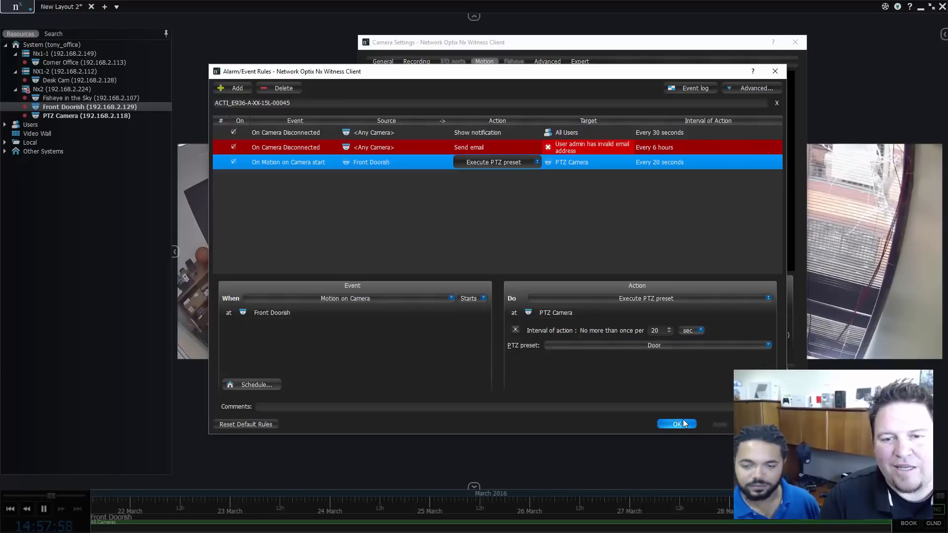
- Save the rule in Alarm/Event Rules and close the Camera Settings window
click(676, 424)
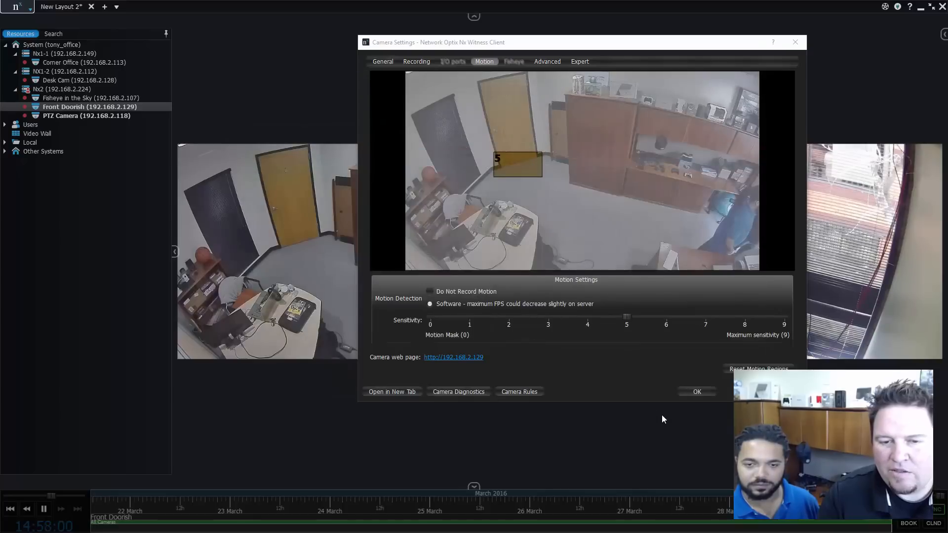
mouse_move(795, 42)
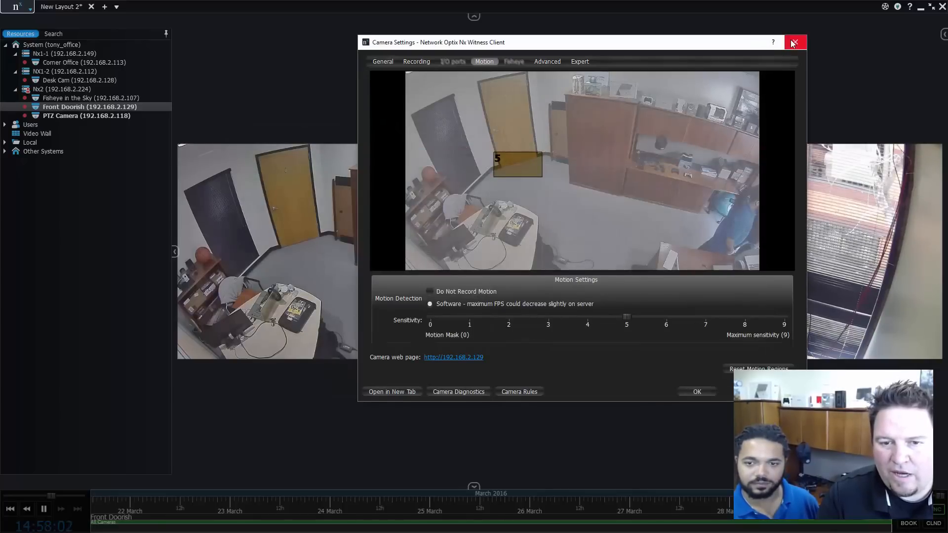
click(794, 43)
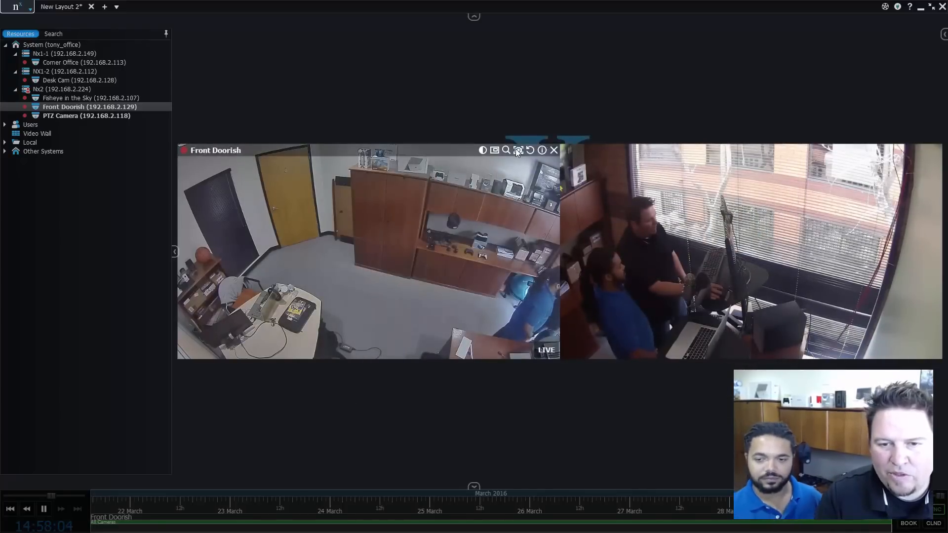